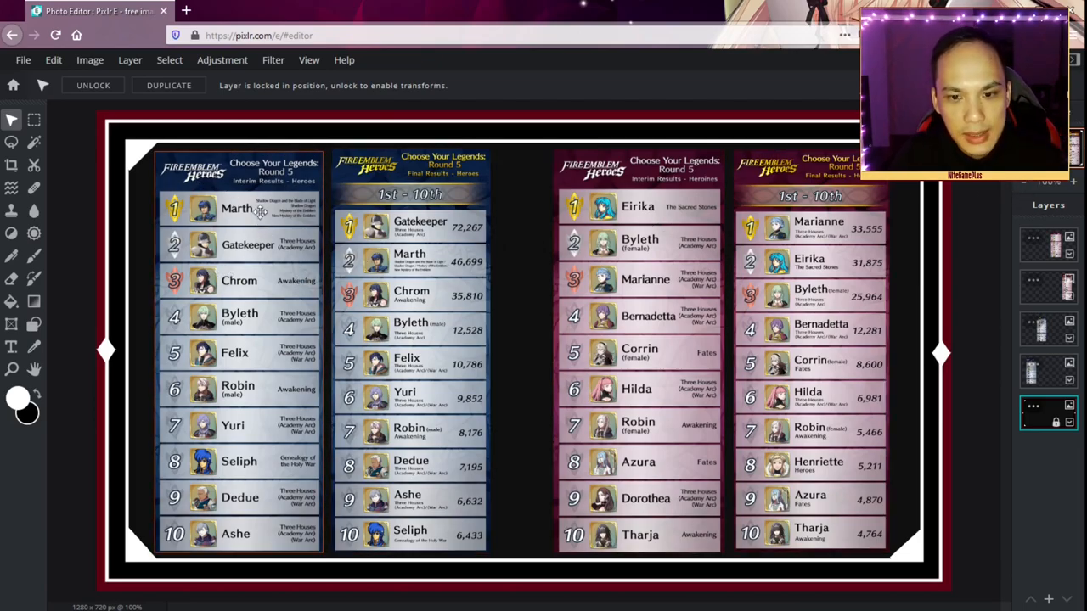
{"action": "mouse_move", "coordinate": [261, 225]}
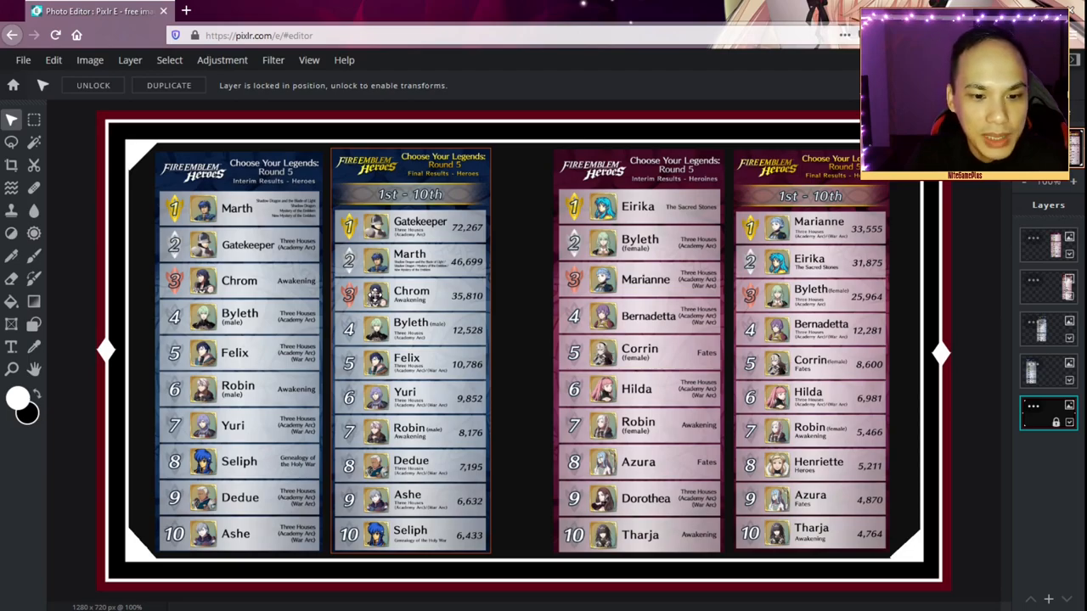
{"action": "mouse_move", "coordinate": [416, 292]}
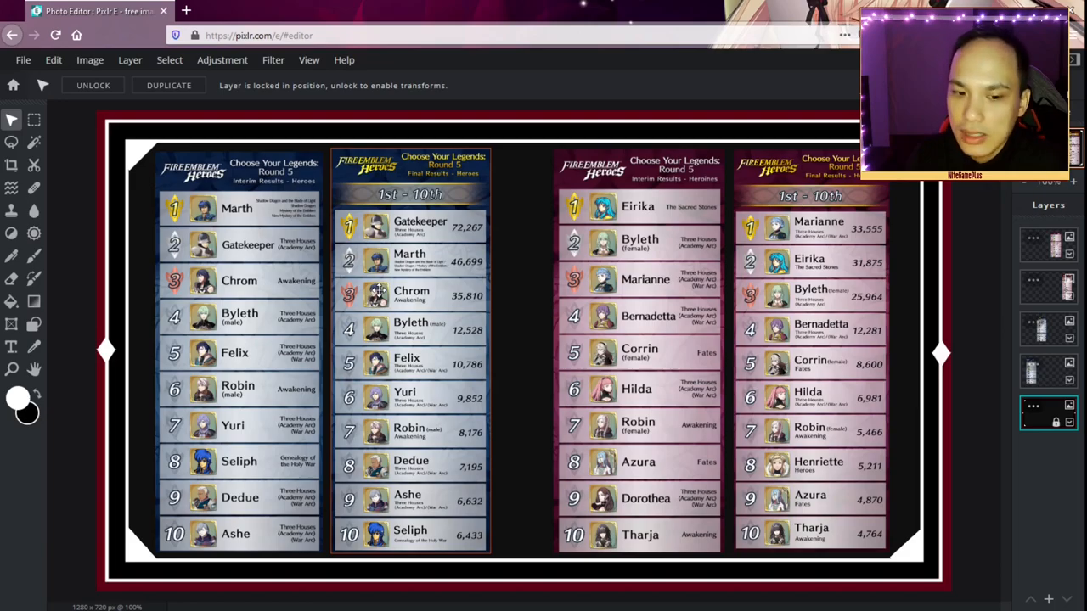
{"action": "mouse_move", "coordinate": [268, 327]}
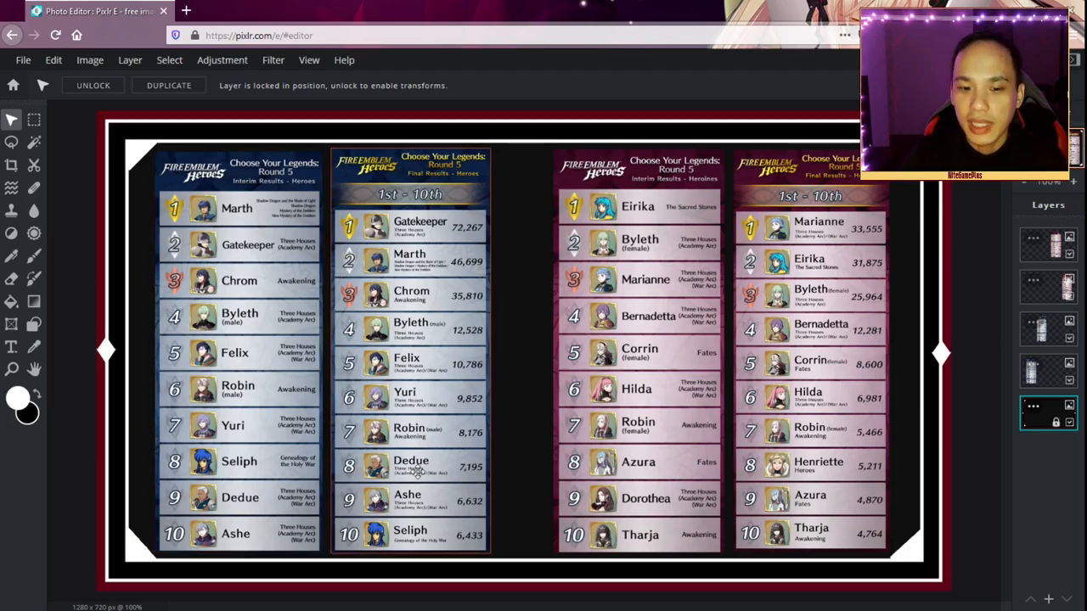
{"action": "mouse_move", "coordinate": [546, 474]}
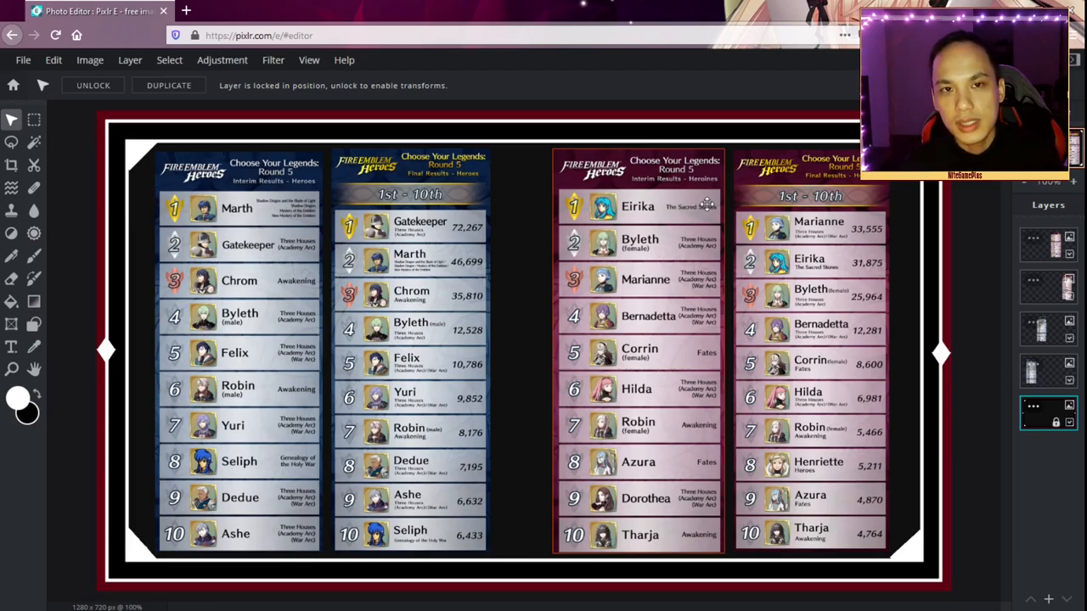
{"action": "mouse_move", "coordinate": [708, 212]}
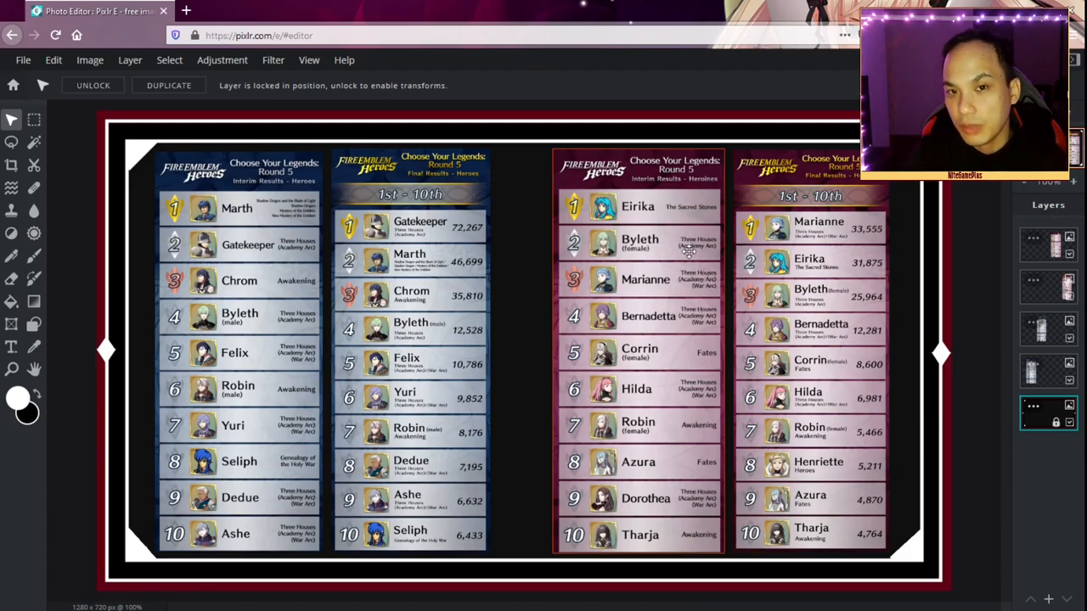
{"action": "mouse_move", "coordinate": [684, 264]}
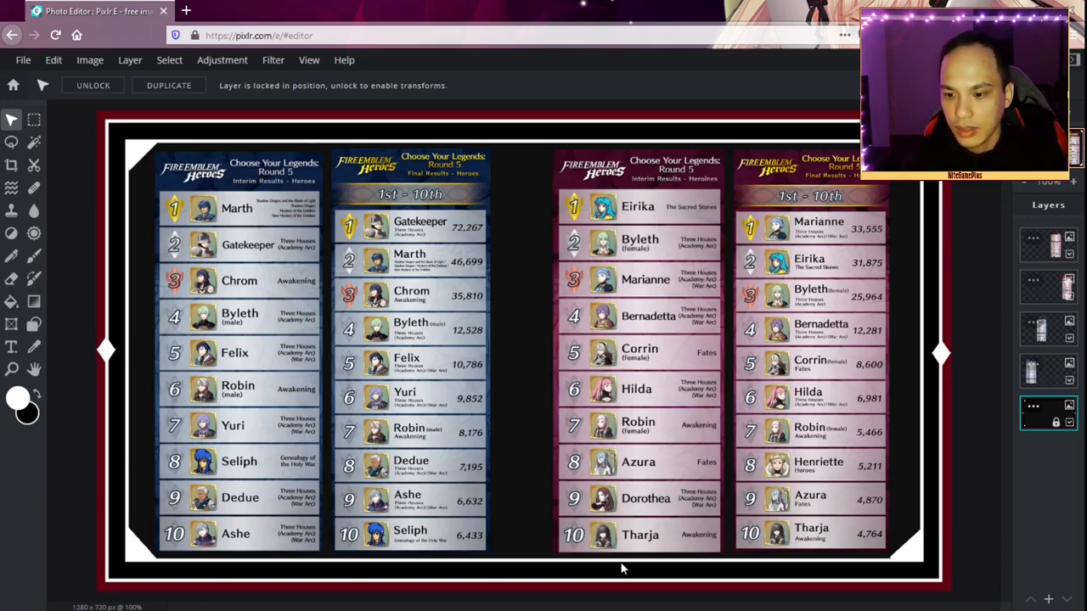
{"action": "mouse_move", "coordinate": [838, 531]}
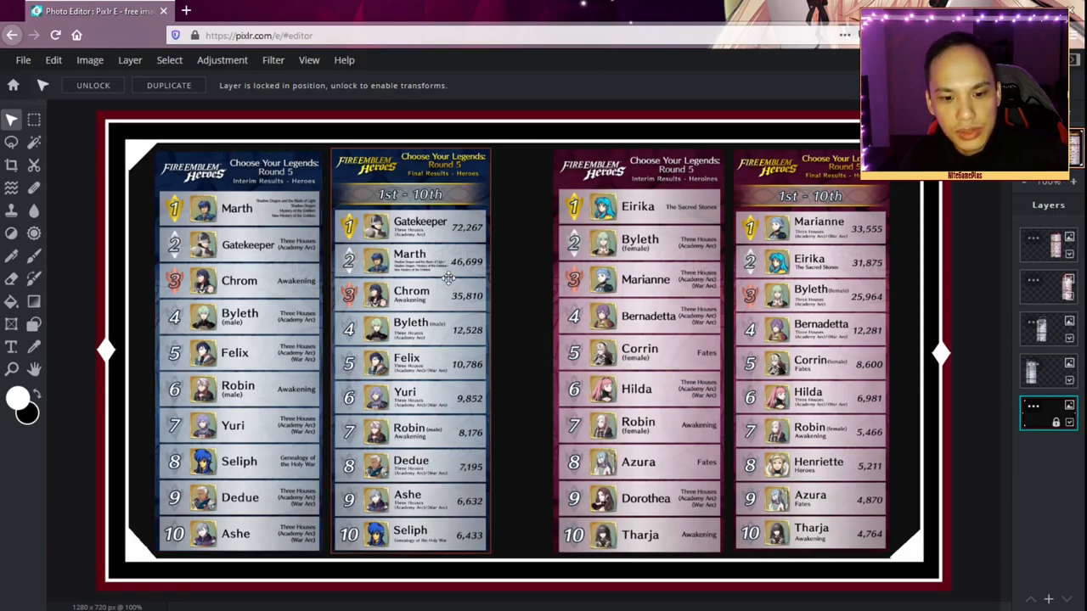
{"action": "mouse_move", "coordinate": [450, 329]}
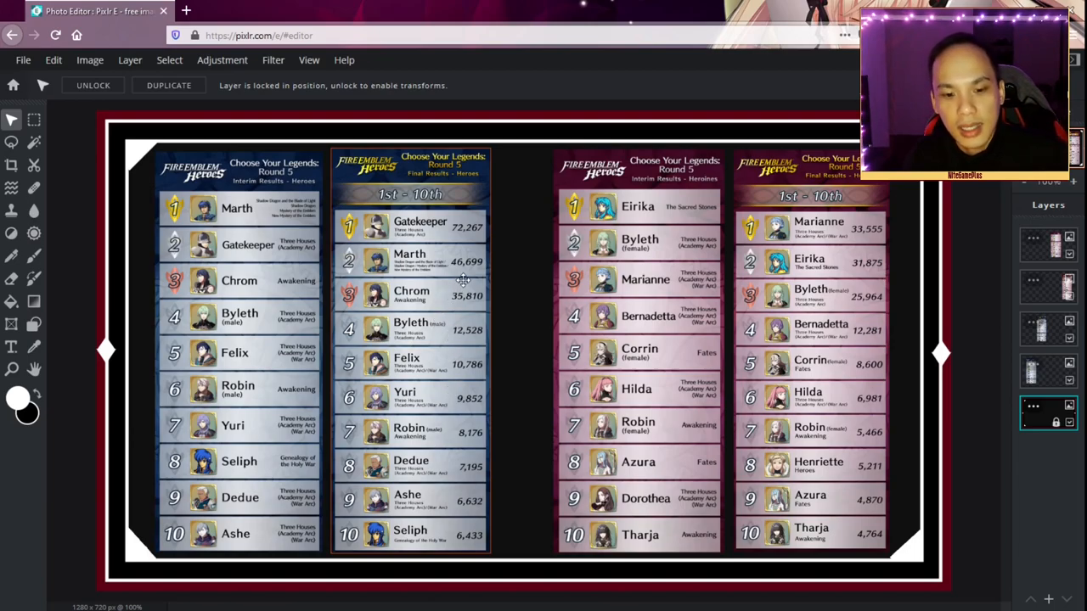
{"action": "mouse_move", "coordinate": [439, 397]}
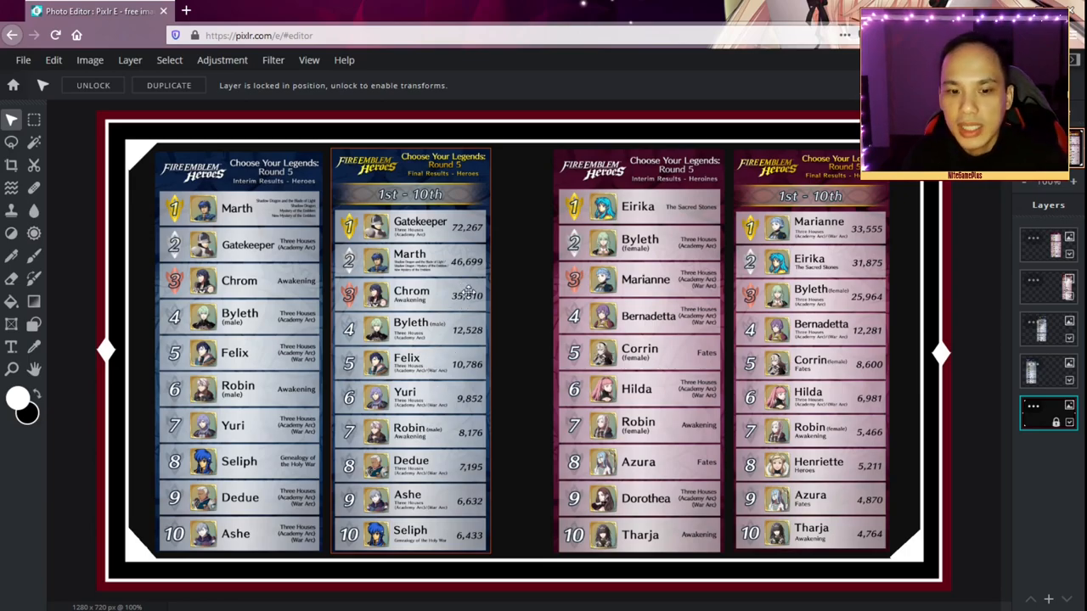
{"action": "mouse_move", "coordinate": [416, 425]}
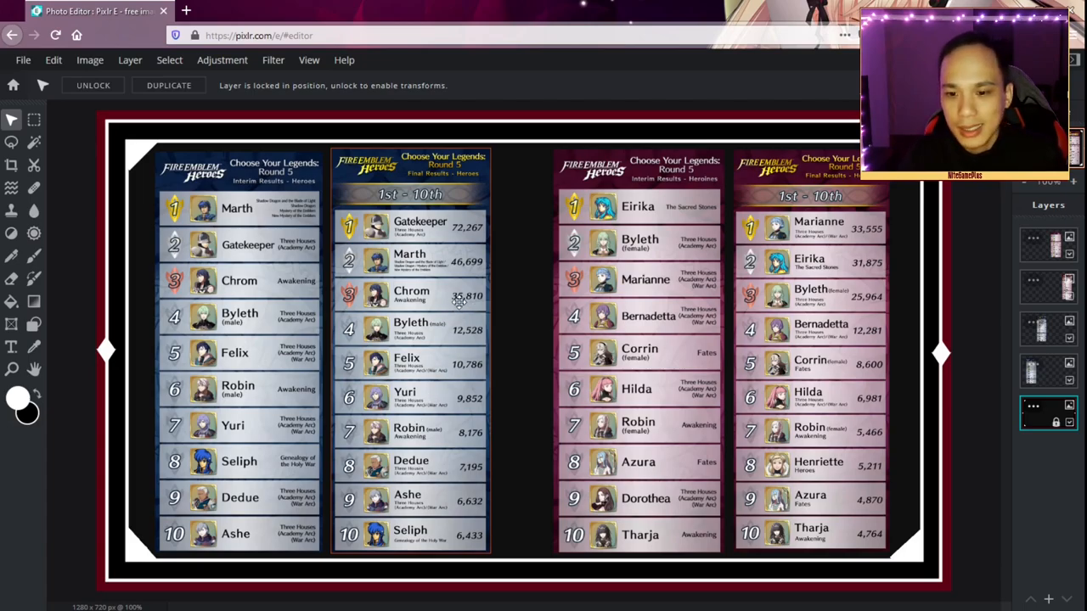
{"action": "mouse_move", "coordinate": [688, 340]}
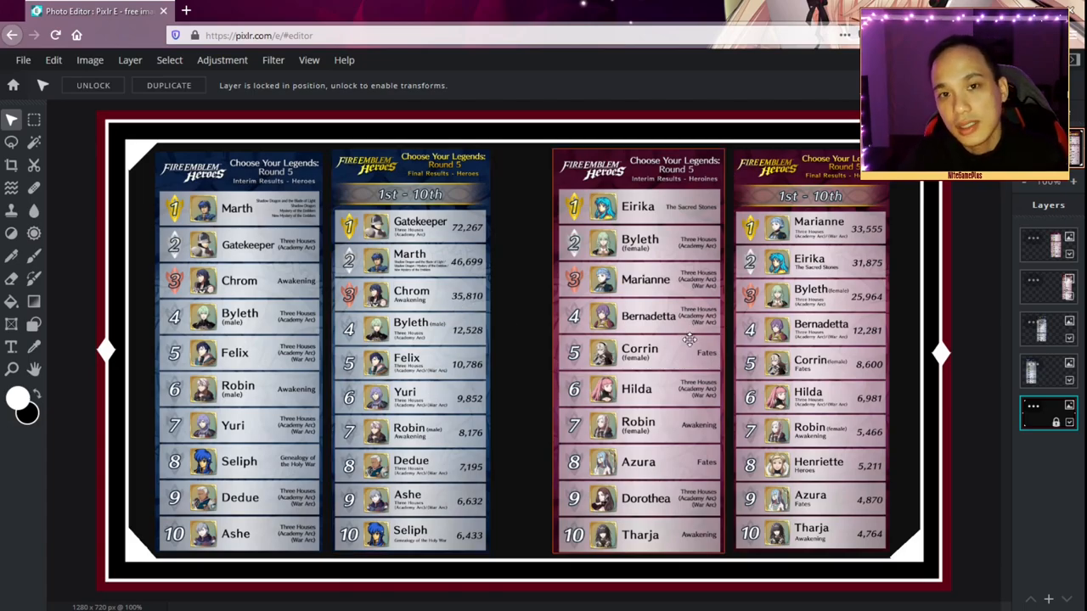